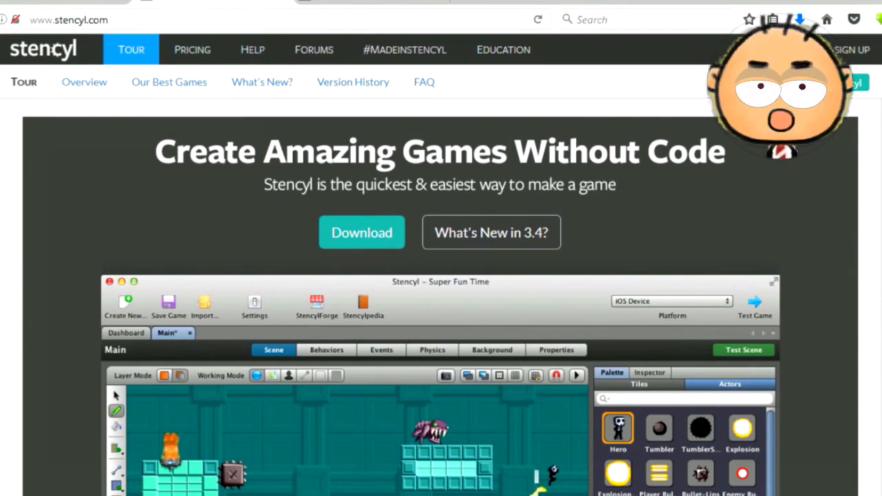
# Open the Platformer game's Main scene in Stencyl, showing black block terrain and three layers.
pyautogui.scroll(-3)
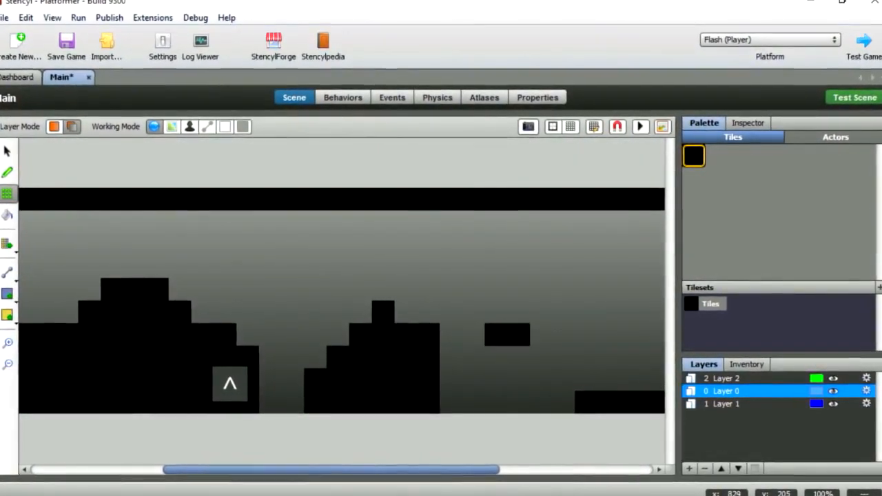
pyautogui.click(853, 96)
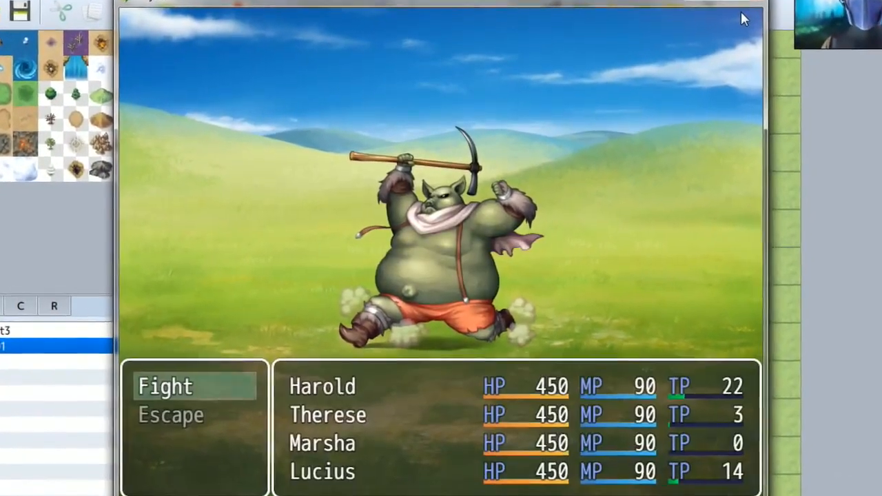
# View Actors in the Database, save changes, and run a Battle Test against the Orc.
pyautogui.click(166, 387)
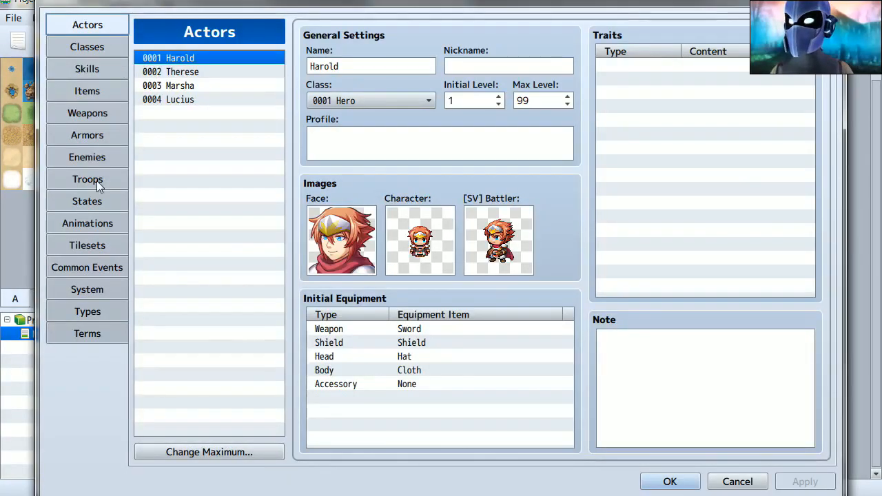
pyautogui.click(87, 289)
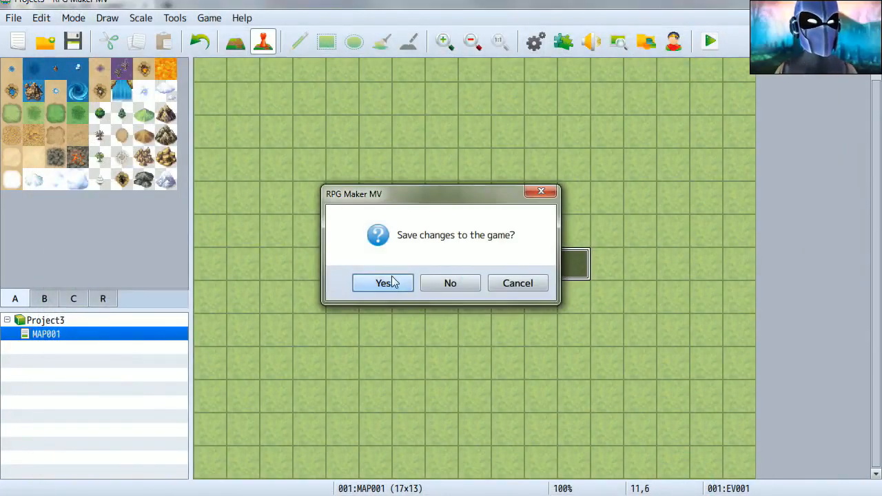
pyautogui.click(383, 283)
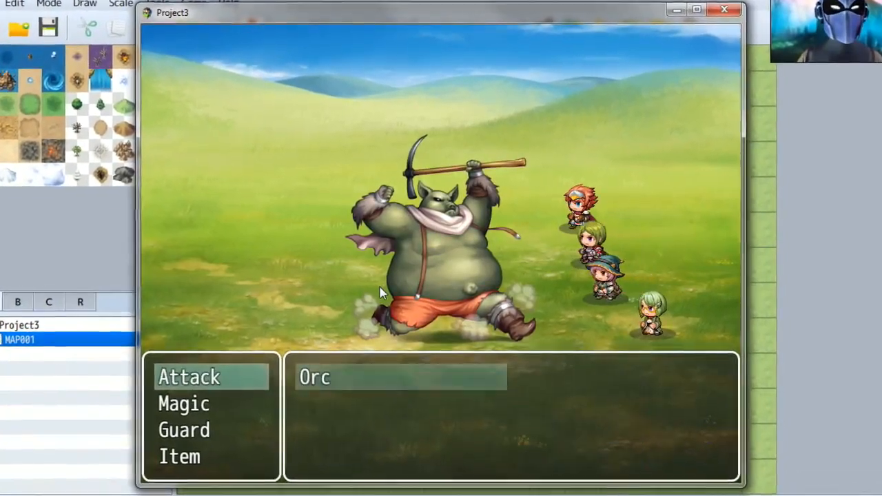
pyautogui.click(189, 377)
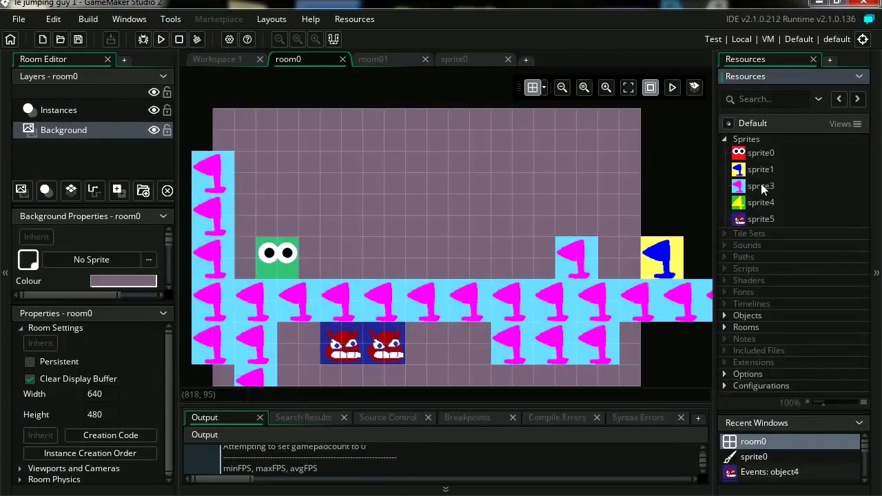
# Add a Create event setting gravity force 1 to object0, then a Collision event with object2.
pyautogui.click(488, 272)
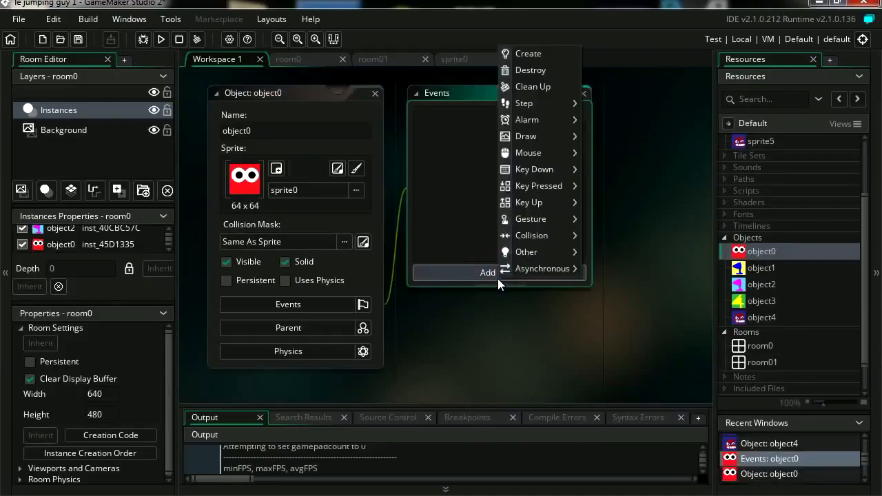
pyautogui.click(528, 53)
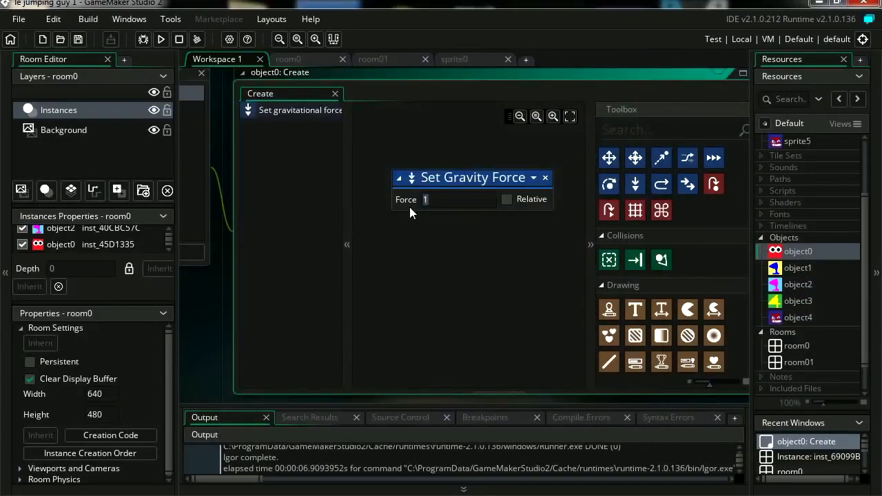
pyautogui.click(160, 39)
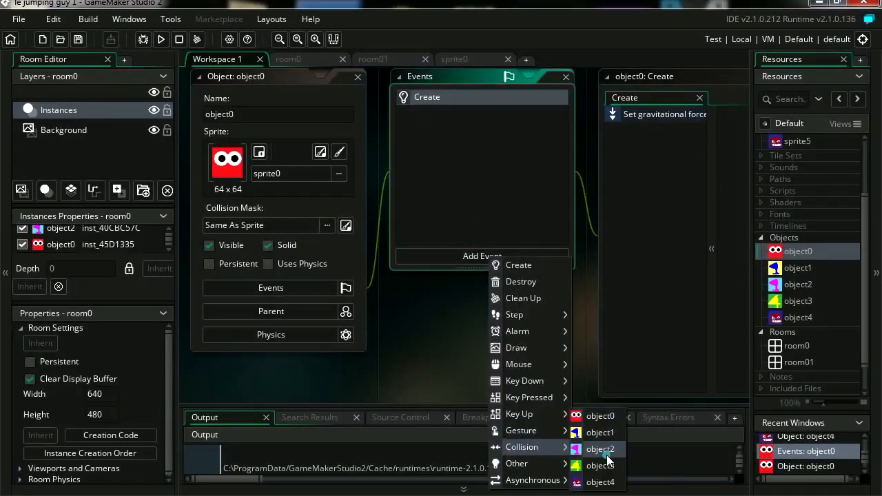
pyautogui.click(602, 449)
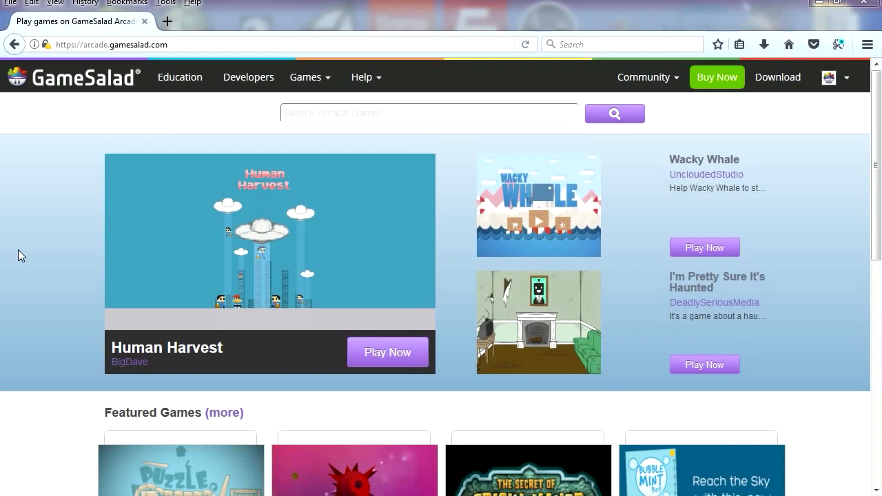
pyautogui.click(387, 352)
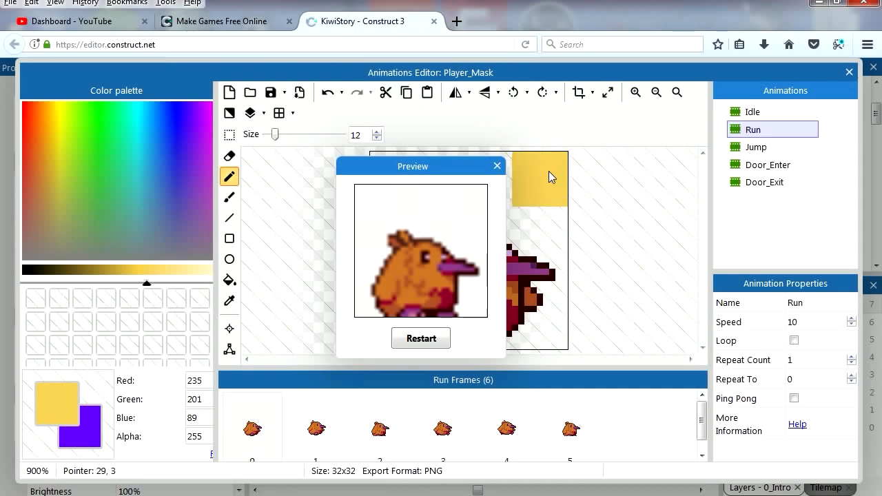
# Select the Run and Jump animations, then insert a new object in 'le super game'.
pyautogui.click(756, 147)
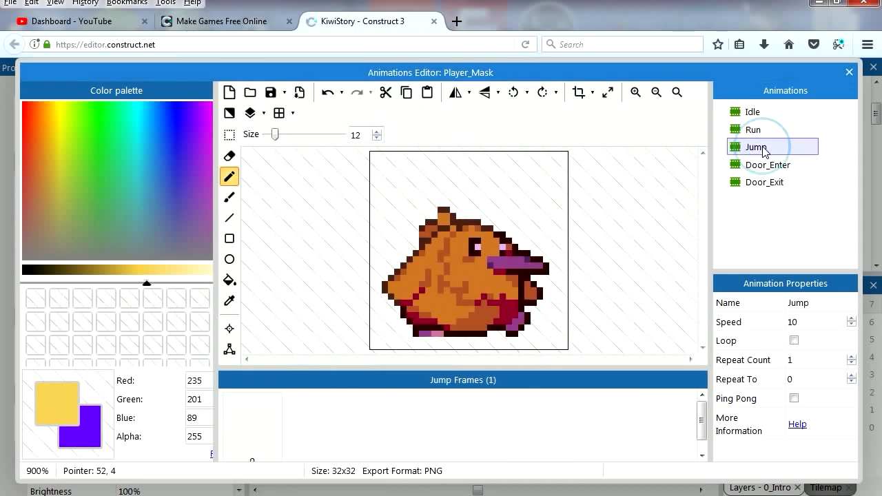
pyautogui.click(753, 130)
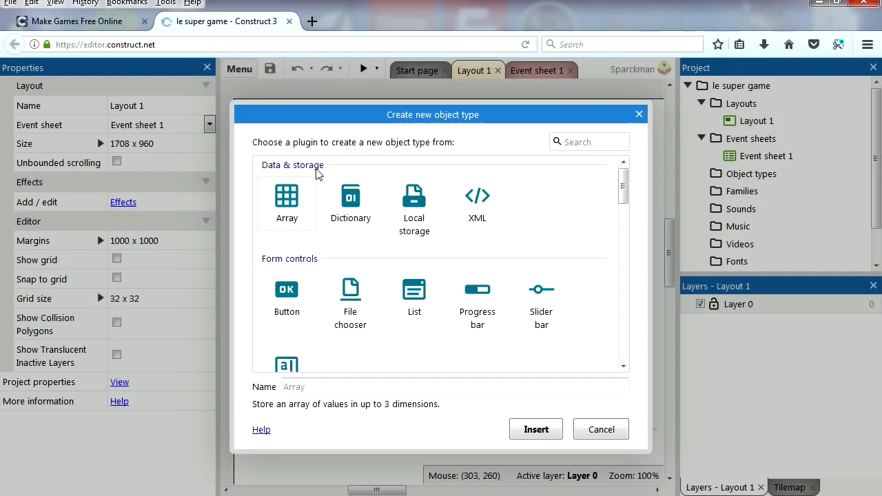
pyautogui.scroll(-3)
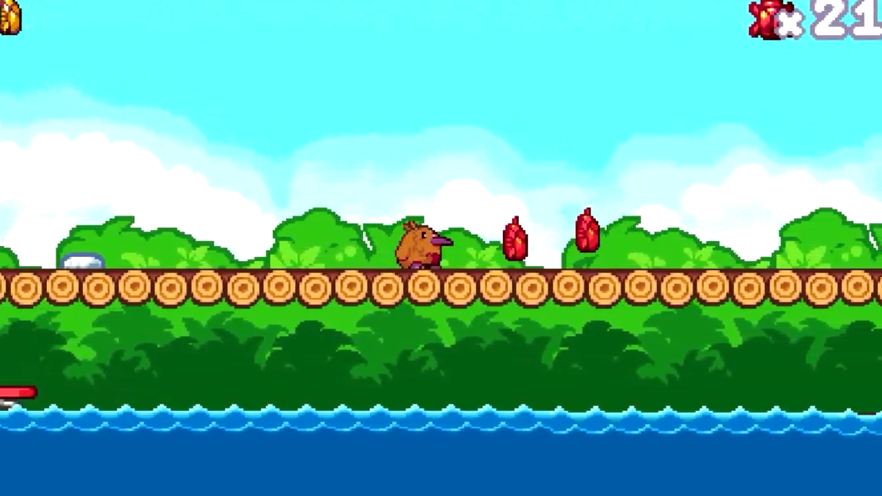
pyautogui.press('space')
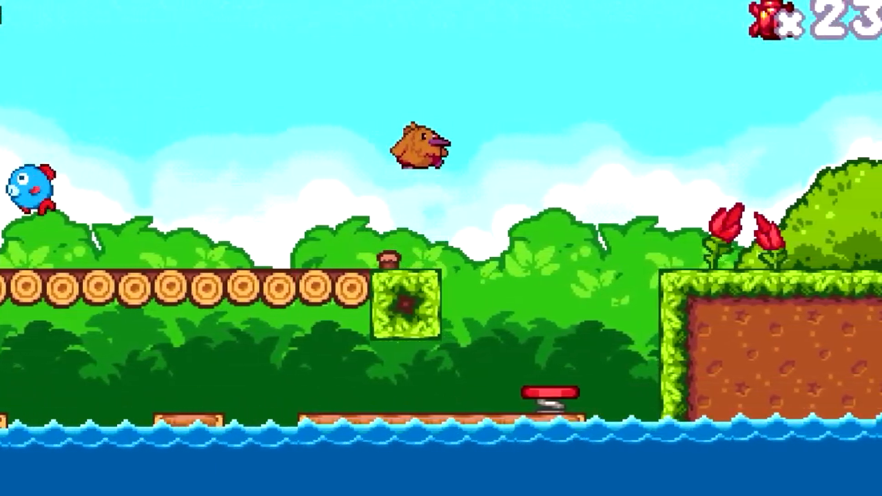
pyautogui.hscroll(3)
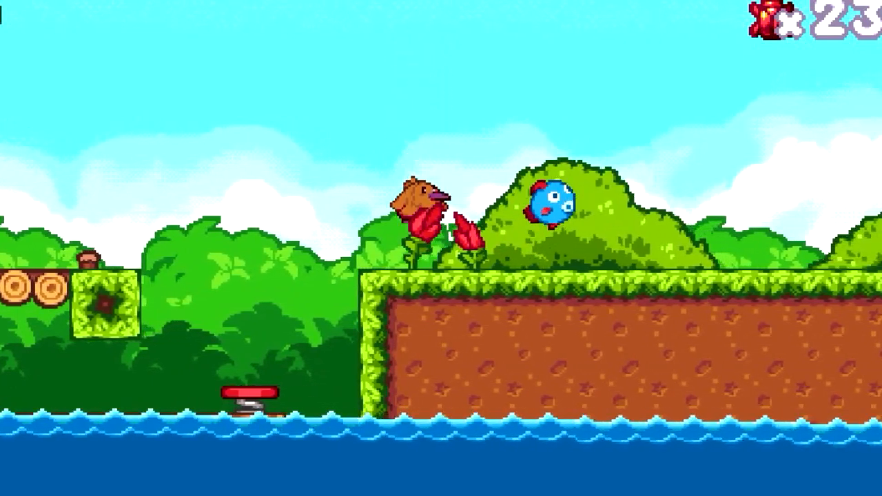